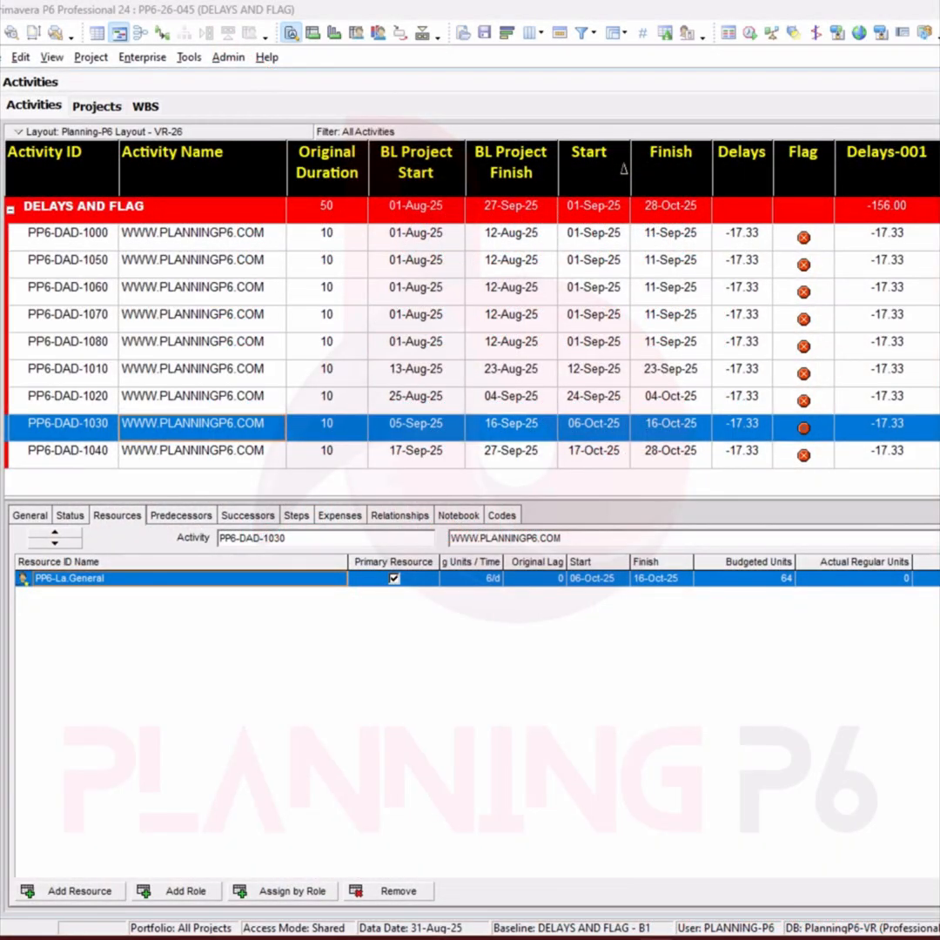
{"action": "mouse_move", "coordinate": [696, 352]}
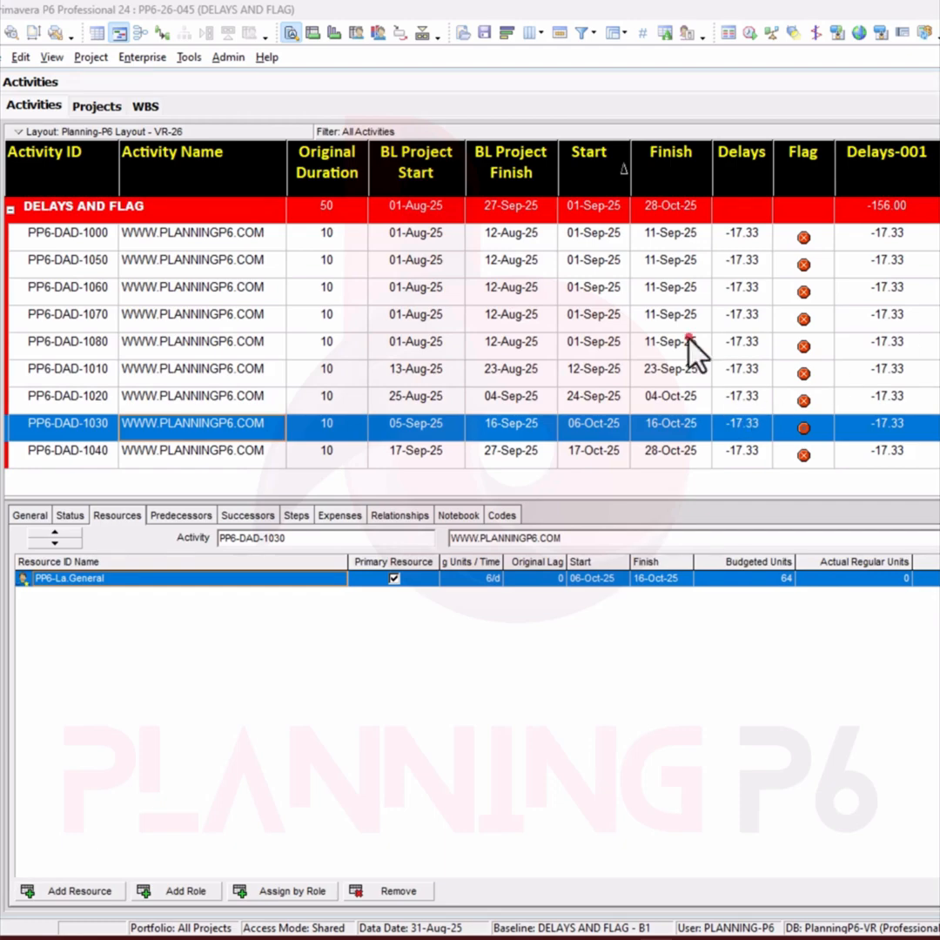
{"action": "mouse_move", "coordinate": [435, 531]}
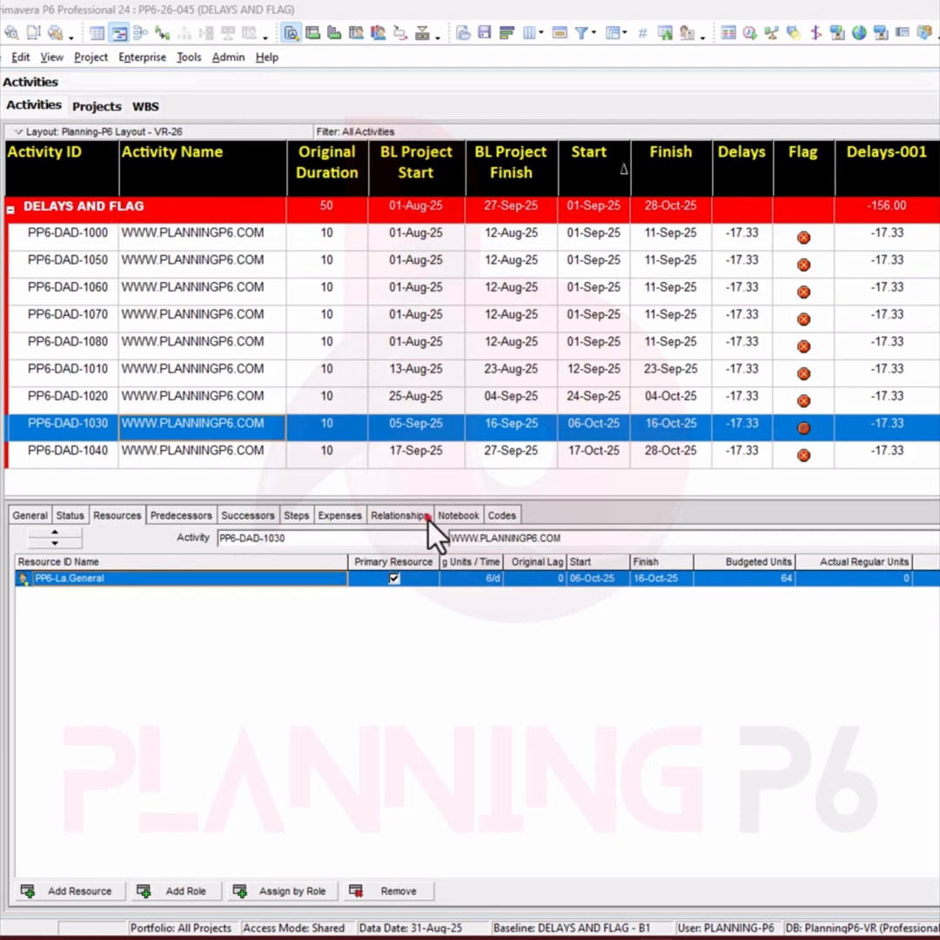
{"action": "mouse_move", "coordinate": [426, 500]}
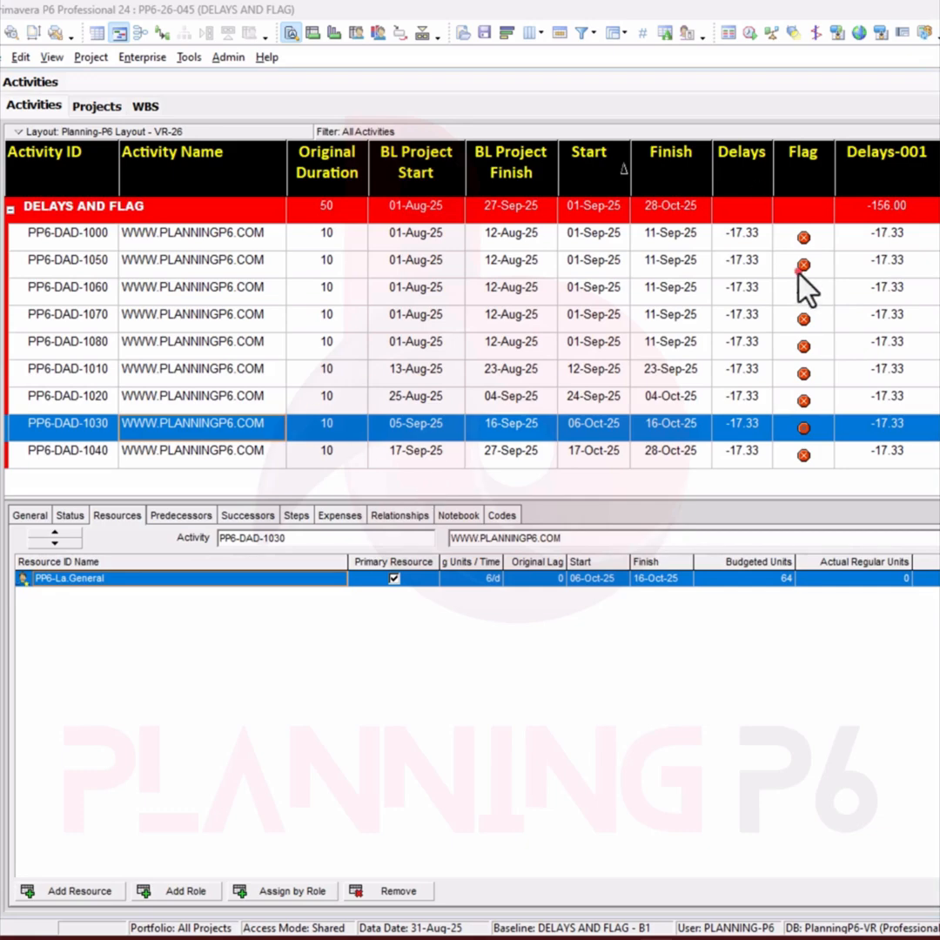
{"action": "mouse_move", "coordinate": [800, 348]}
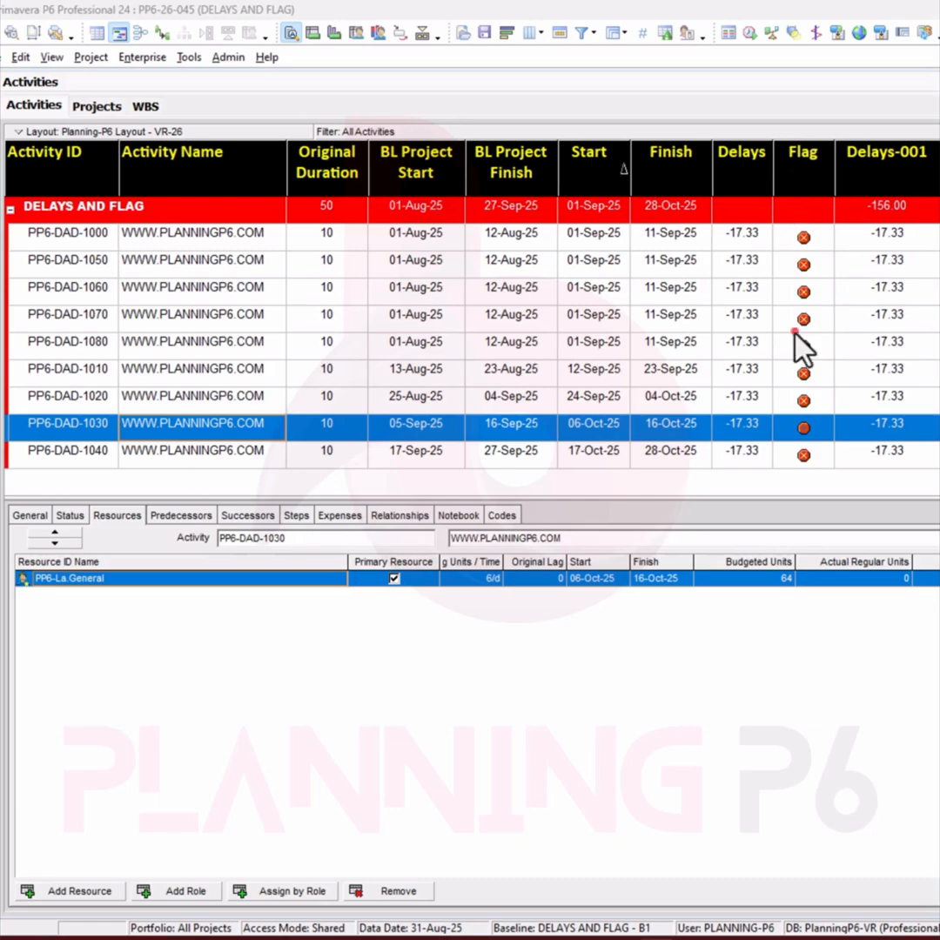
{"action": "mouse_move", "coordinate": [834, 361]}
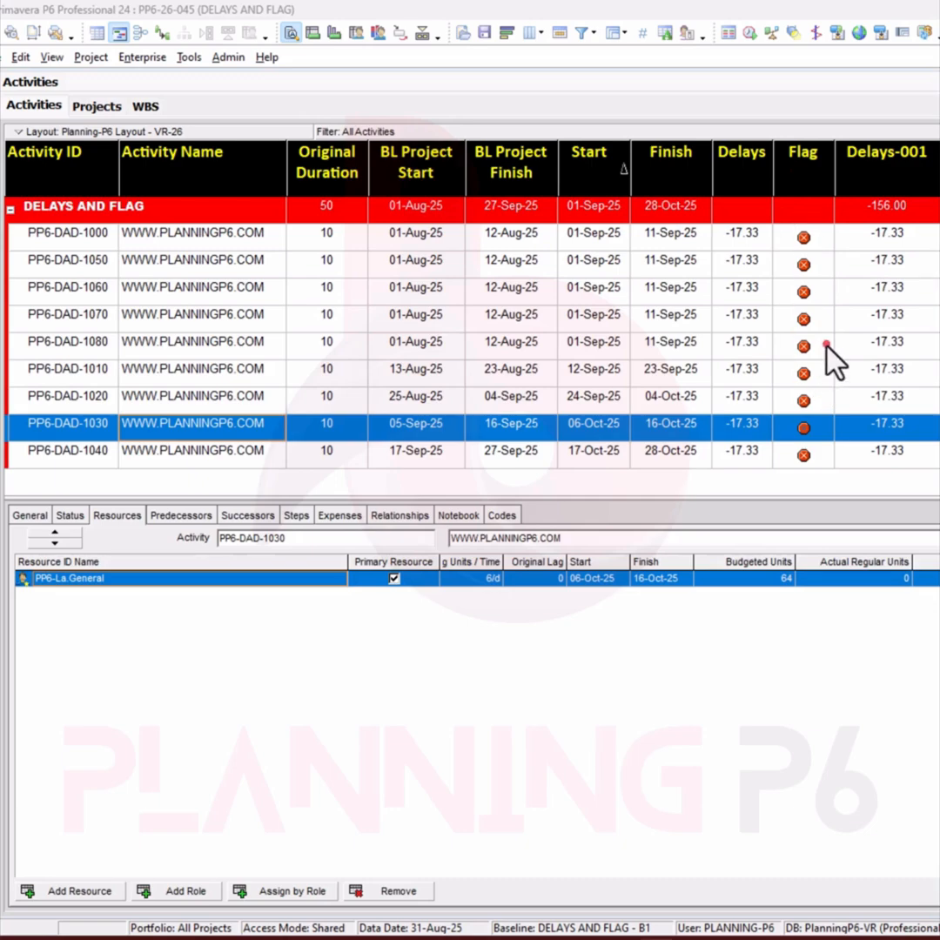
{"action": "mouse_move", "coordinate": [750, 253]}
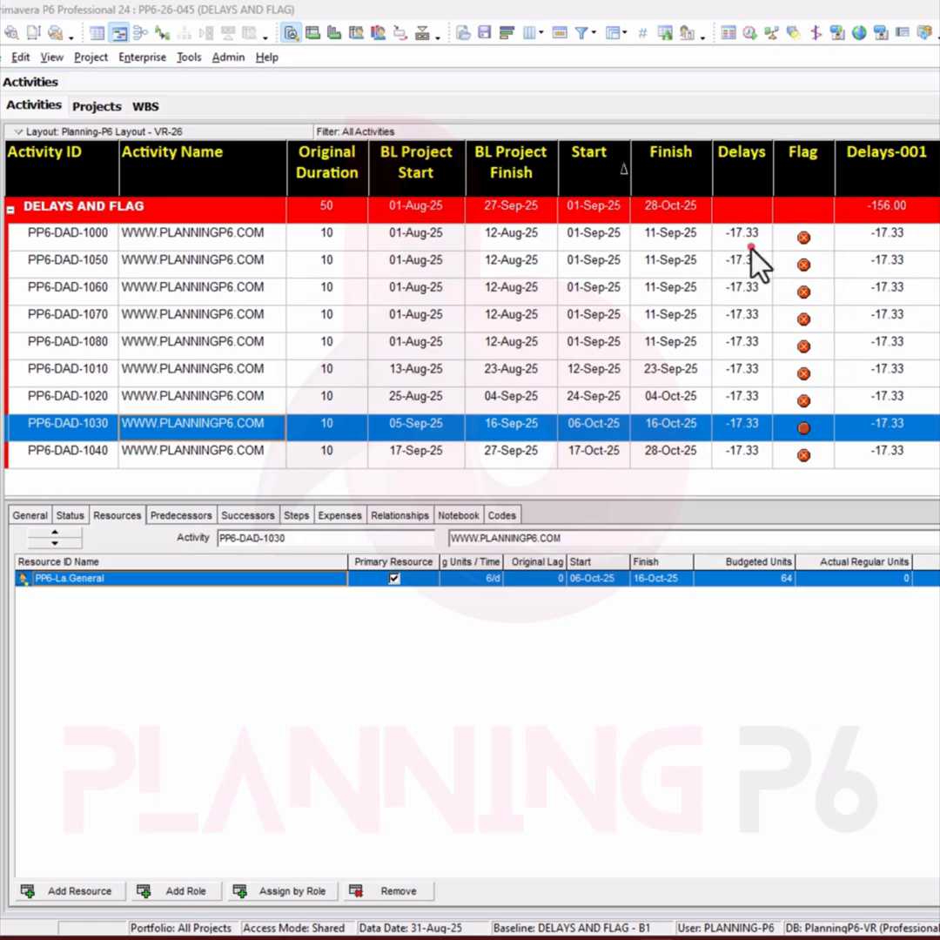
{"action": "mouse_move", "coordinate": [813, 261]}
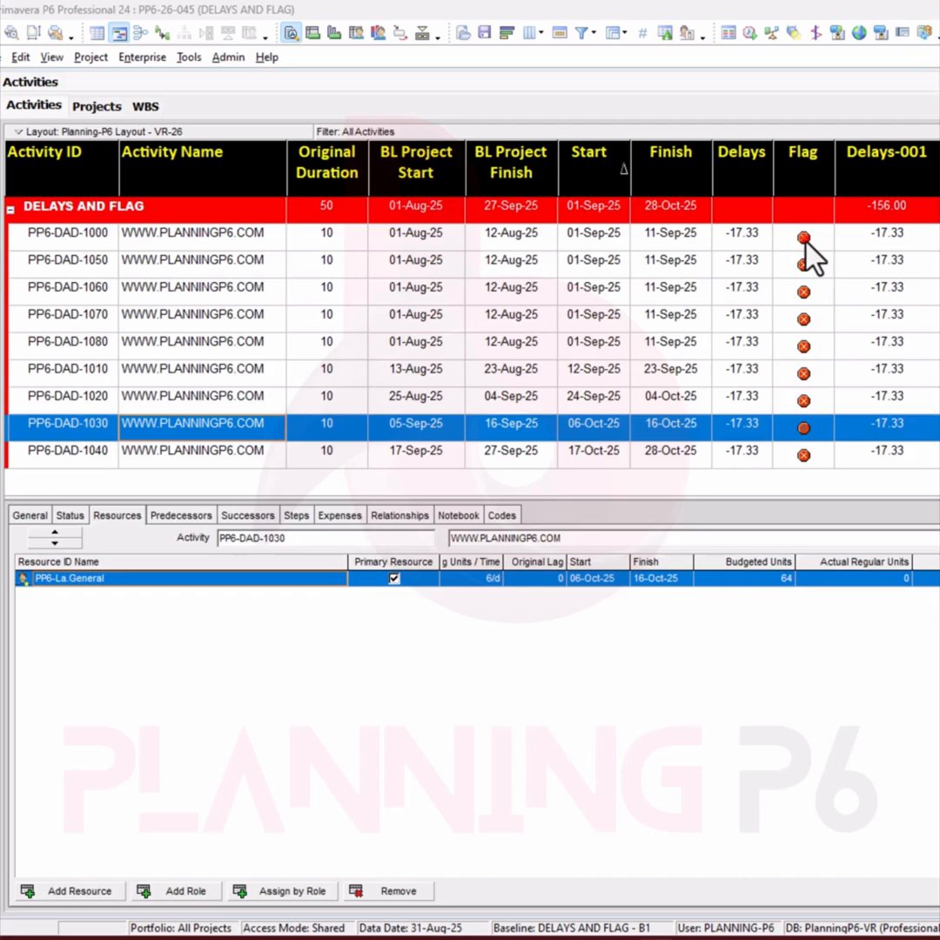
{"action": "mouse_move", "coordinate": [794, 276]}
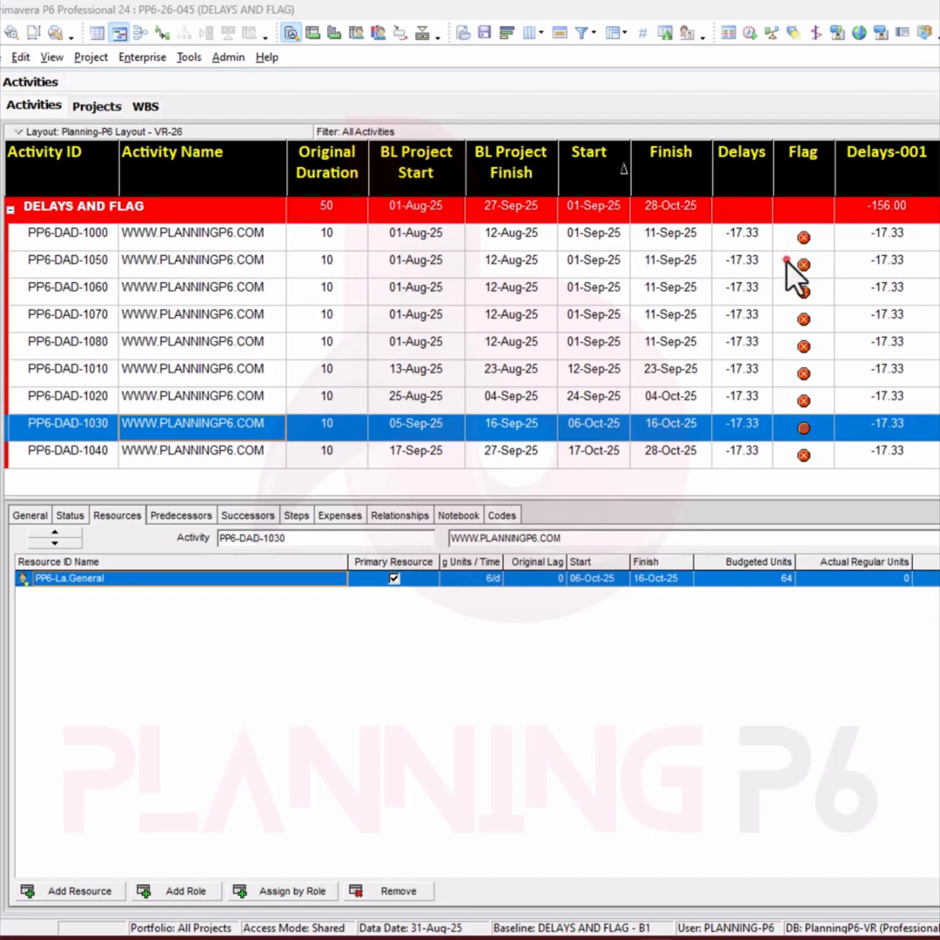
Show the Activities user-defined fields: Delays (text), Delays-001 (number), Flag (indicator)
{"action": "left_click", "coordinate": [142, 57]}
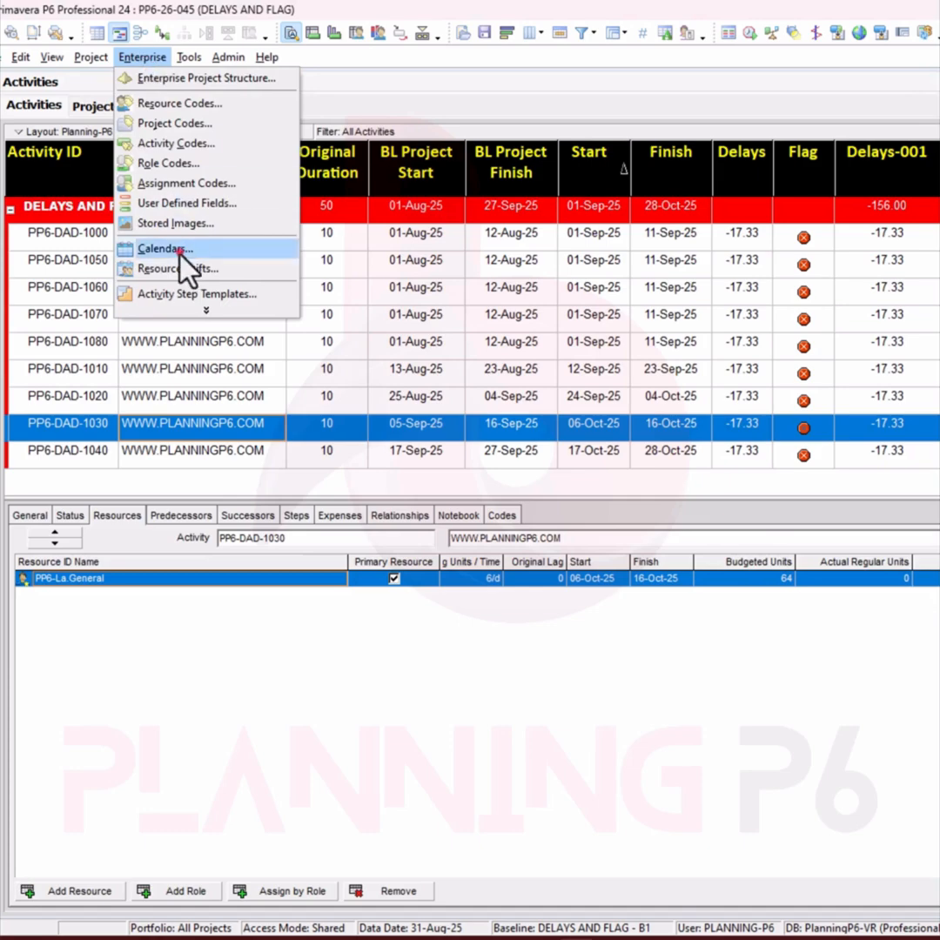
{"action": "mouse_move", "coordinate": [187, 203]}
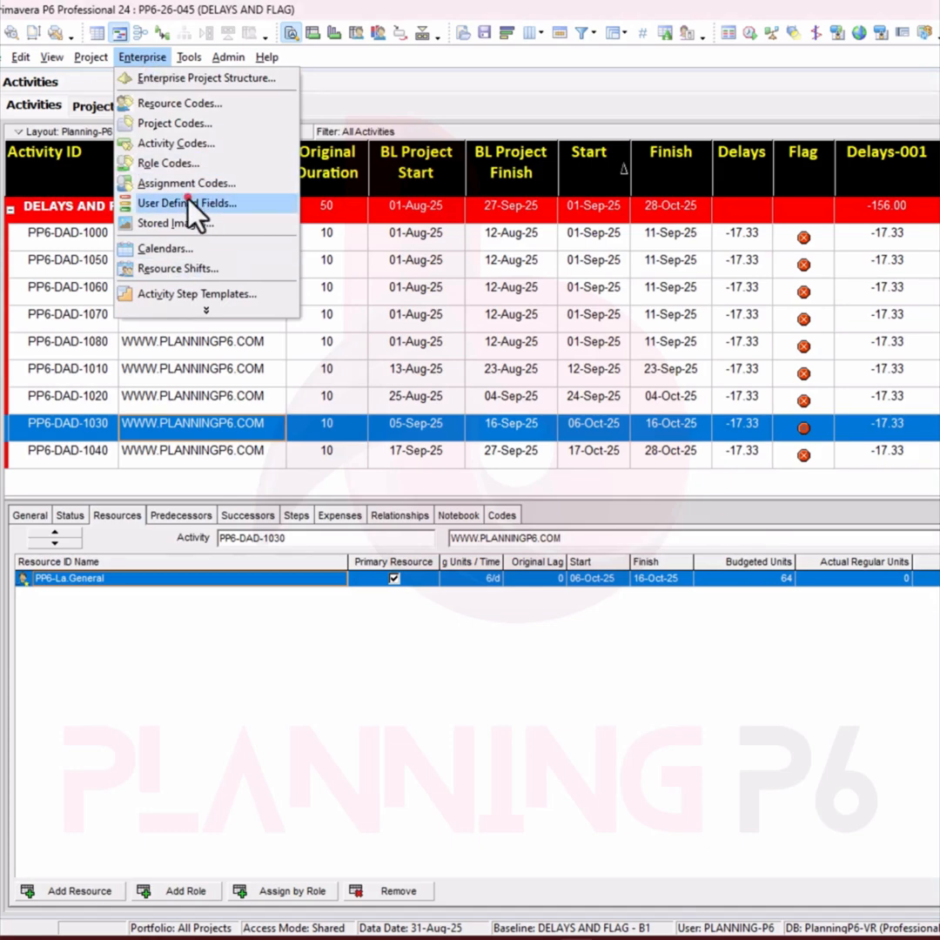
{"action": "left_click", "coordinate": [186, 202]}
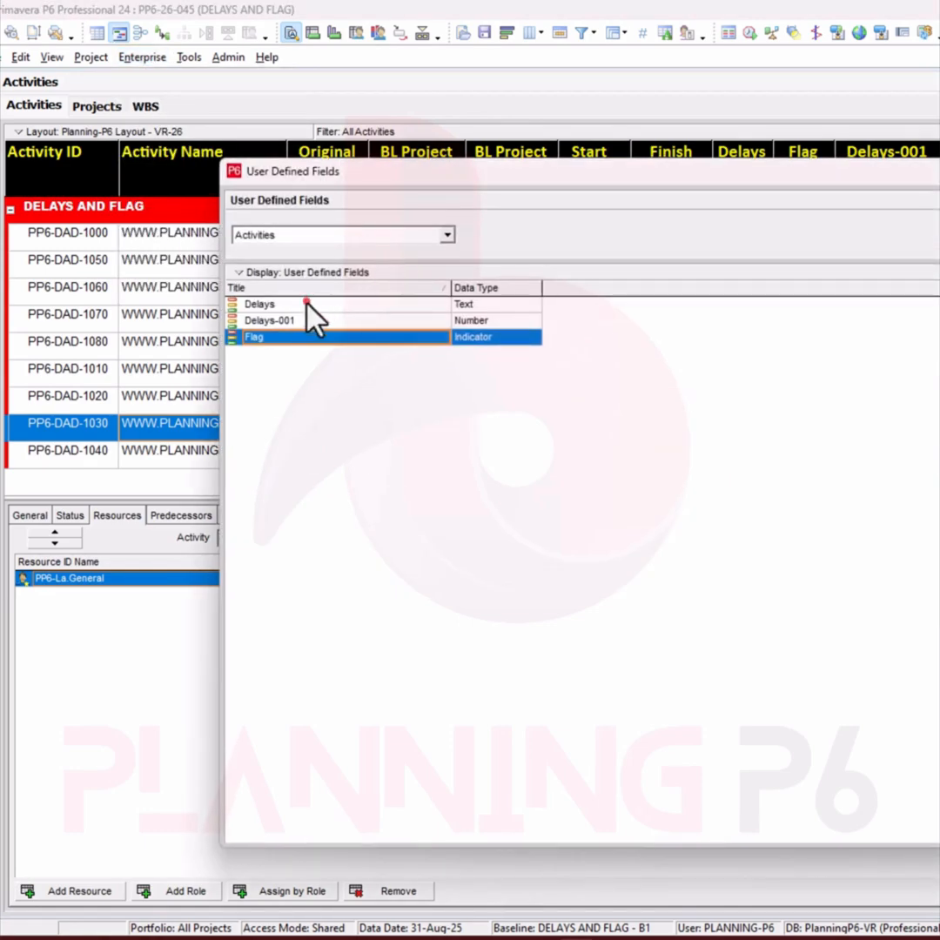
{"action": "mouse_move", "coordinate": [277, 327]}
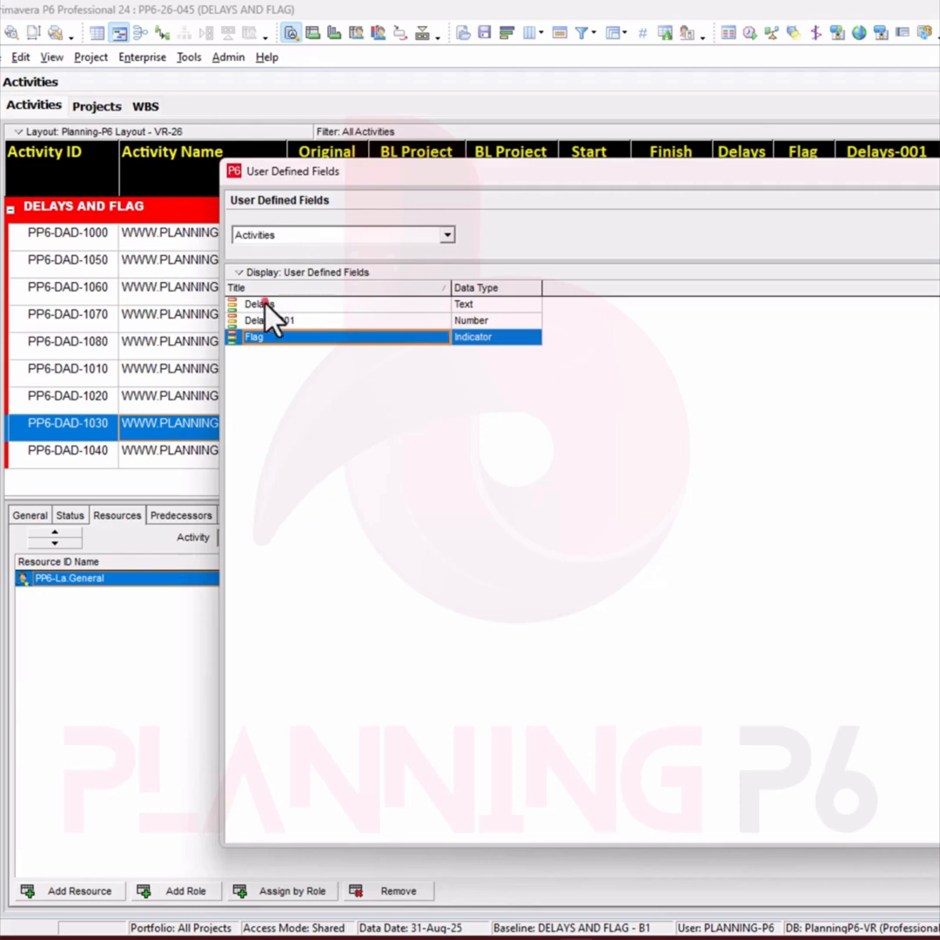
{"action": "mouse_move", "coordinate": [277, 356]}
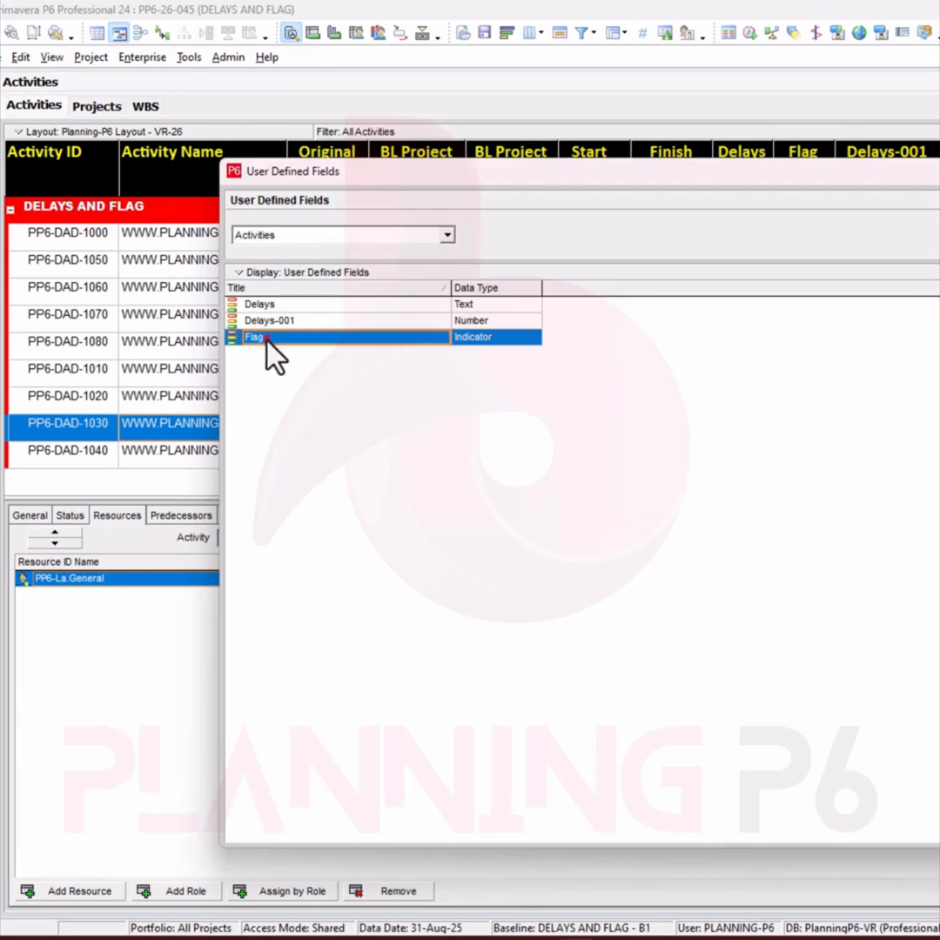
{"action": "mouse_move", "coordinate": [474, 348]}
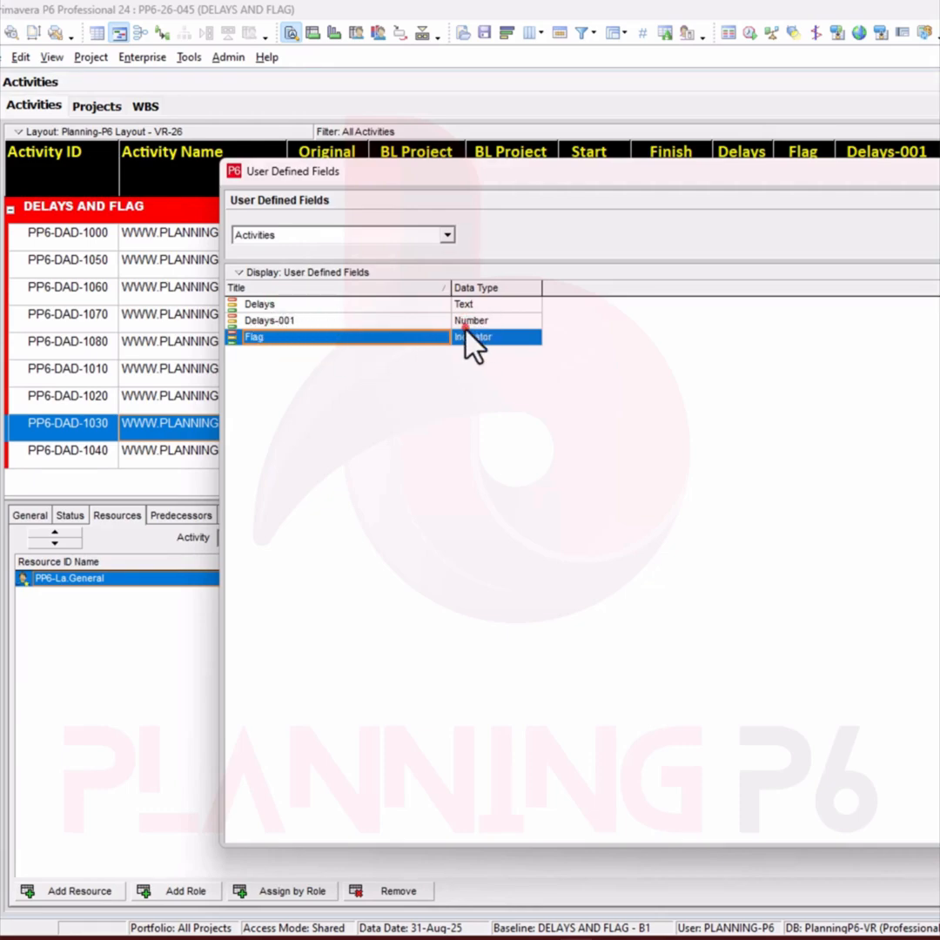
{"action": "mouse_move", "coordinate": [539, 365]}
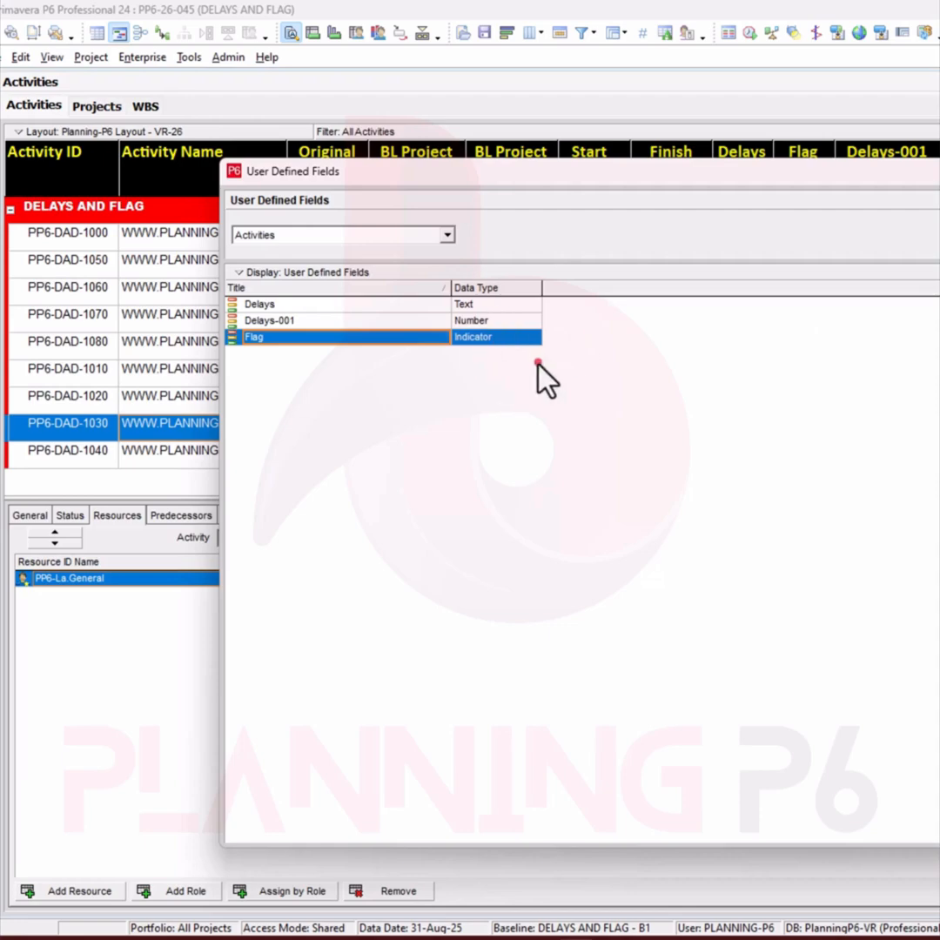
{"action": "mouse_move", "coordinate": [392, 344]}
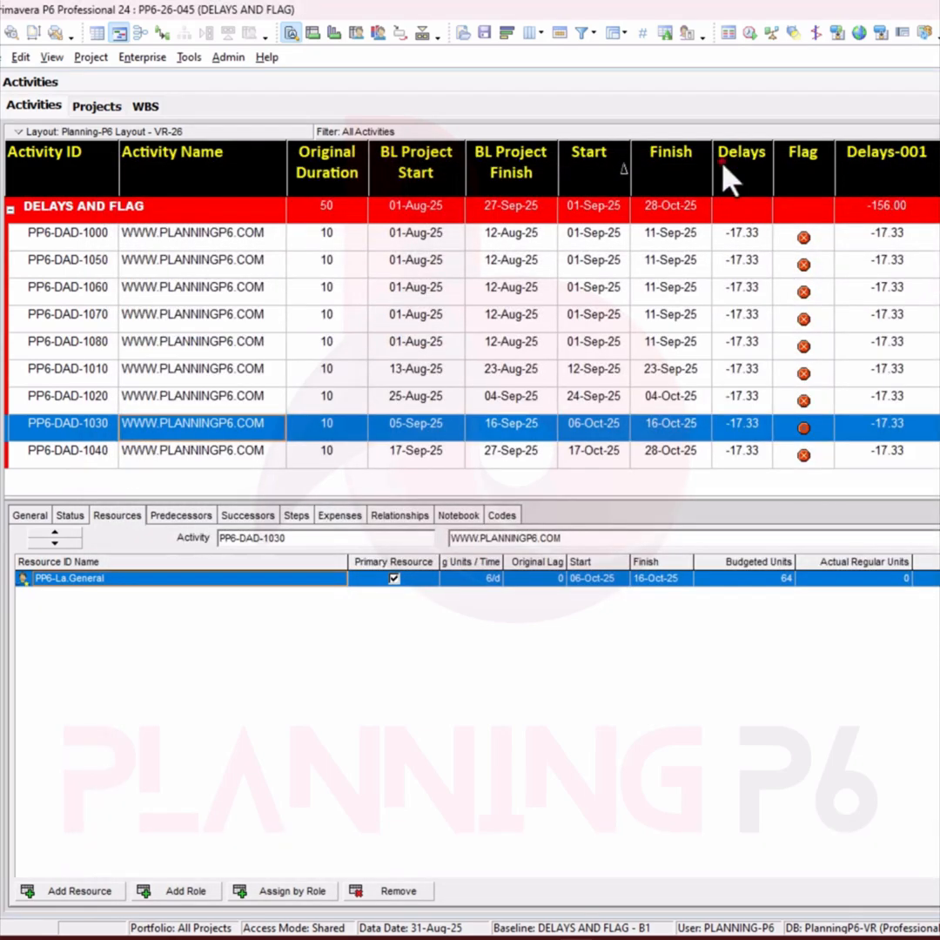
{"action": "mouse_move", "coordinate": [836, 169]}
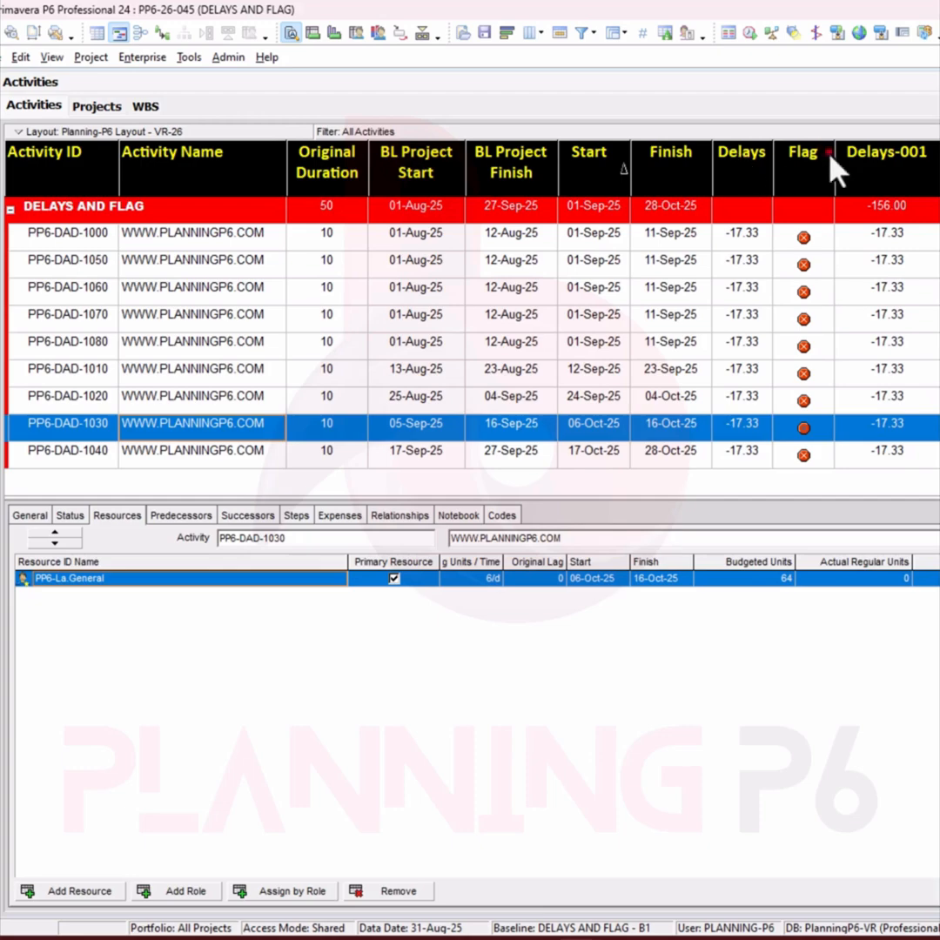
{"action": "mouse_move", "coordinate": [220, 82]}
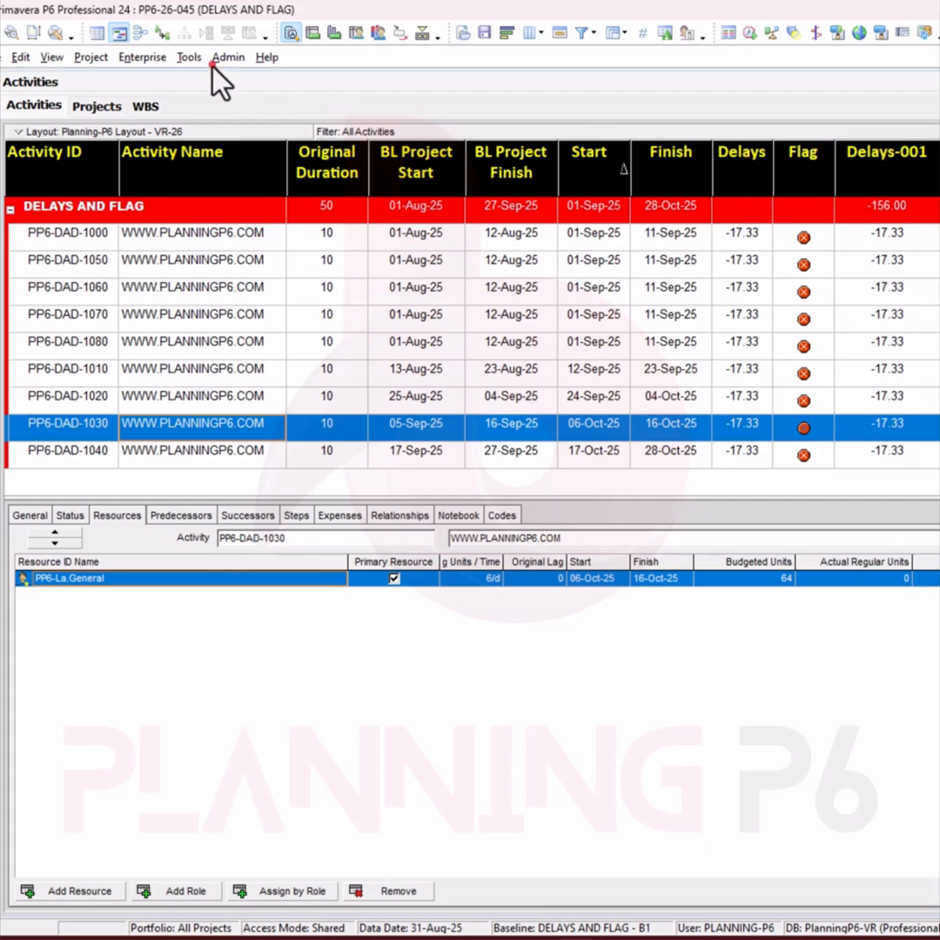
{"action": "mouse_move", "coordinate": [896, 230]}
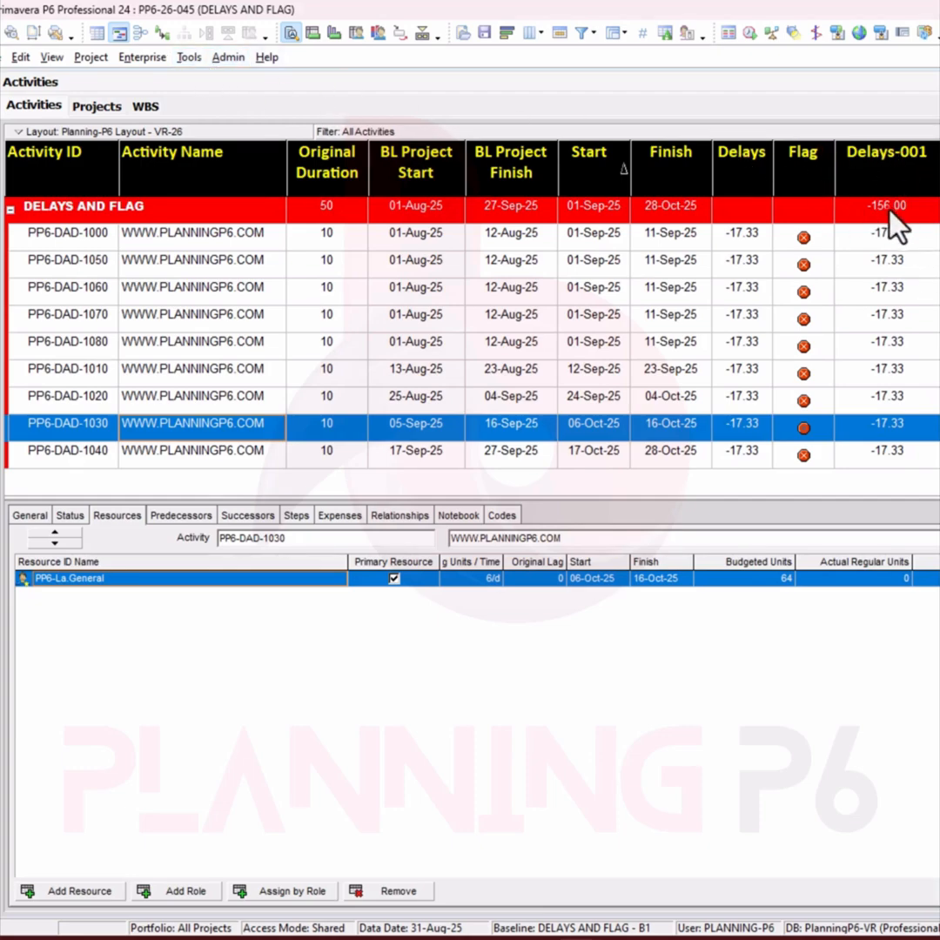
{"action": "mouse_move", "coordinate": [905, 222]}
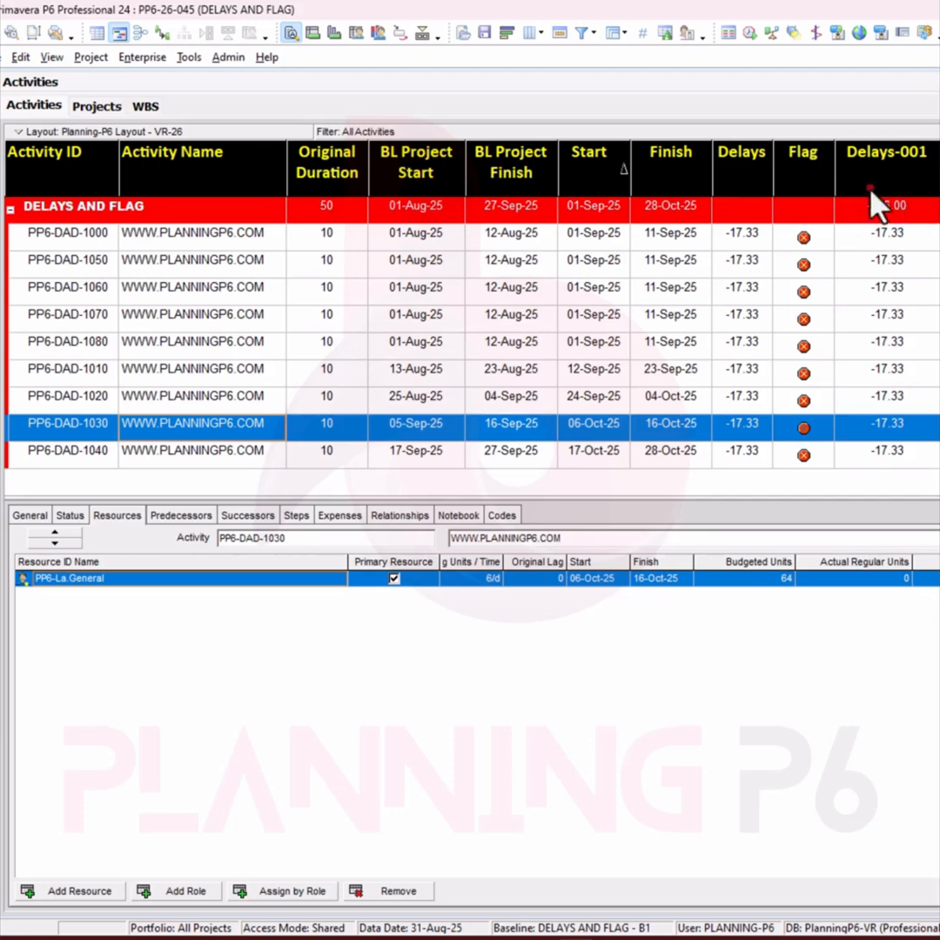
{"action": "mouse_move", "coordinate": [885, 222]}
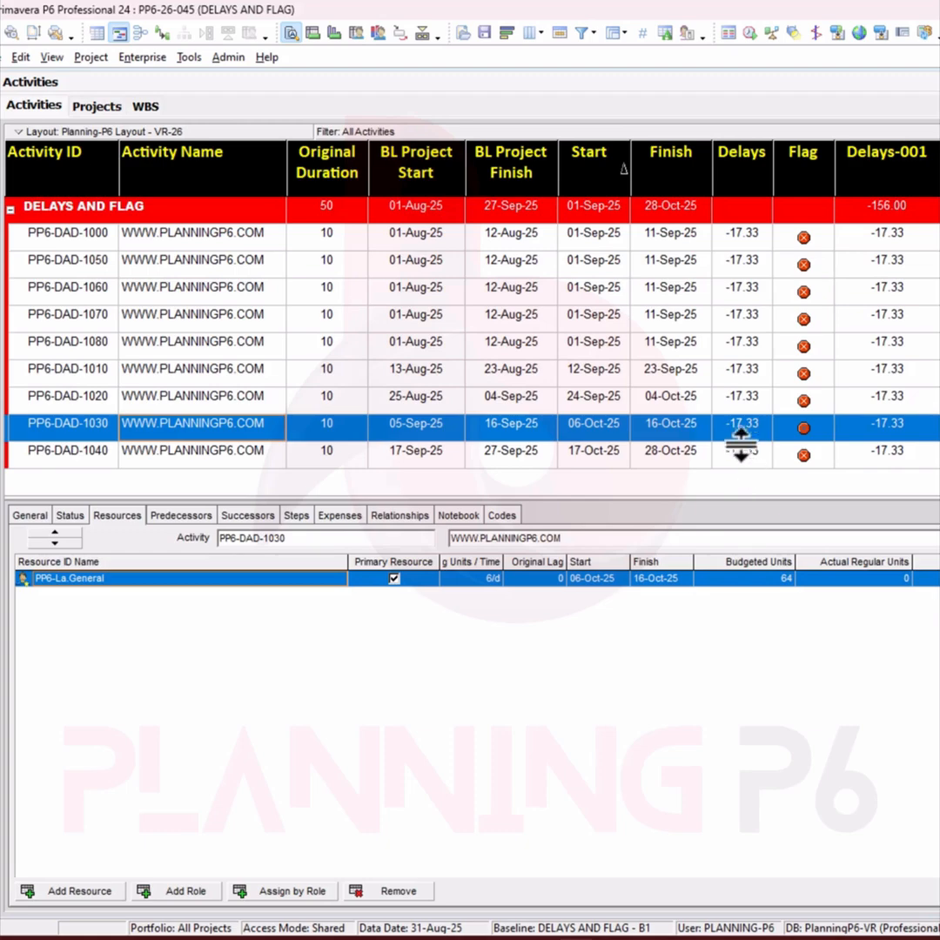
{"action": "left_click", "coordinate": [189, 57]}
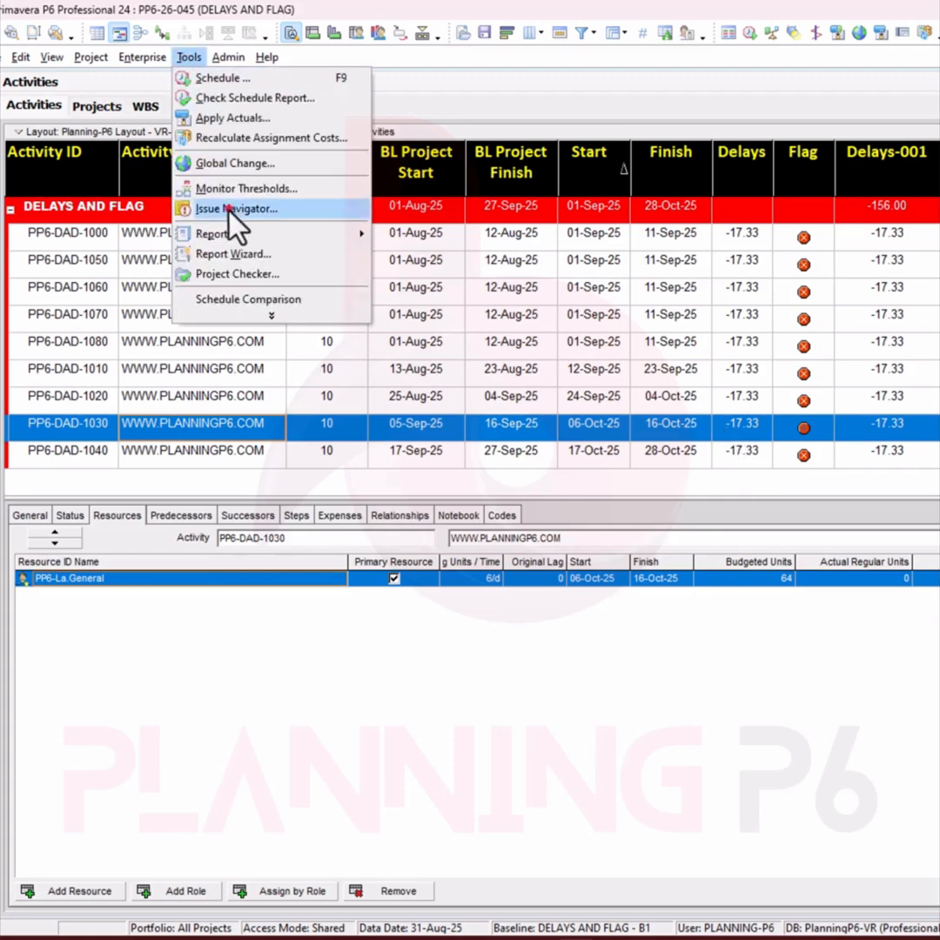
{"action": "left_click", "coordinate": [233, 162]}
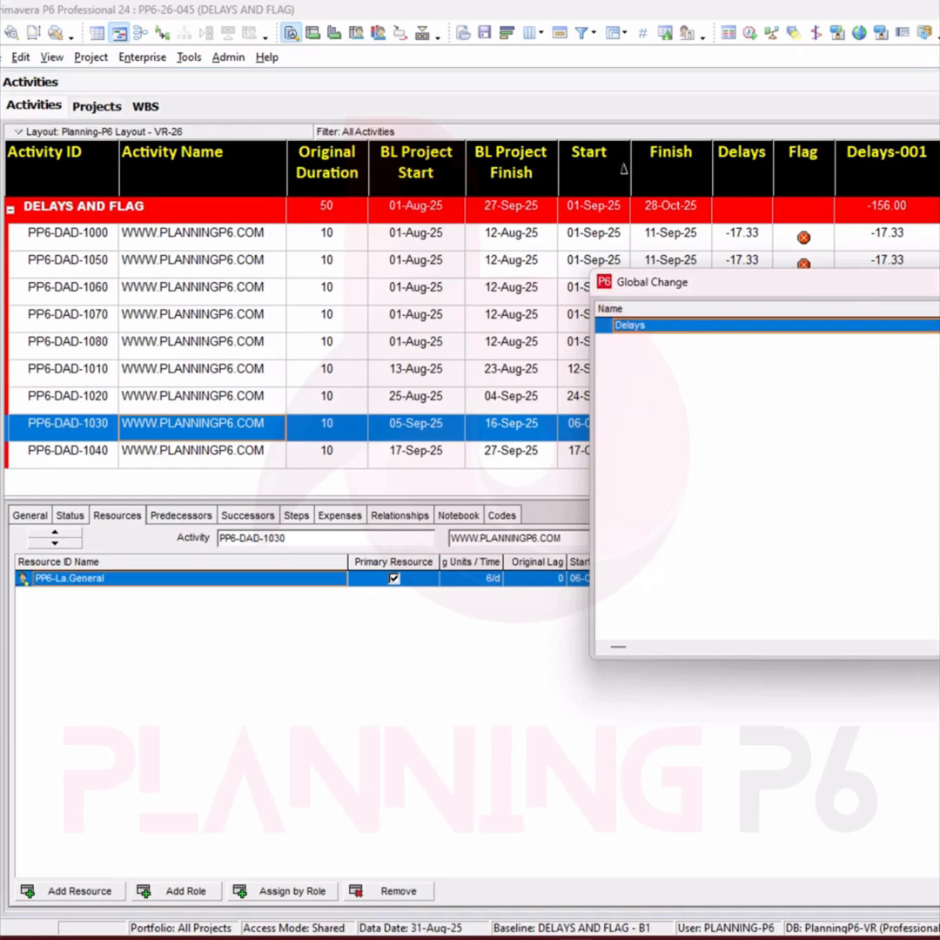
{"action": "double_click", "coordinate": [628, 325]}
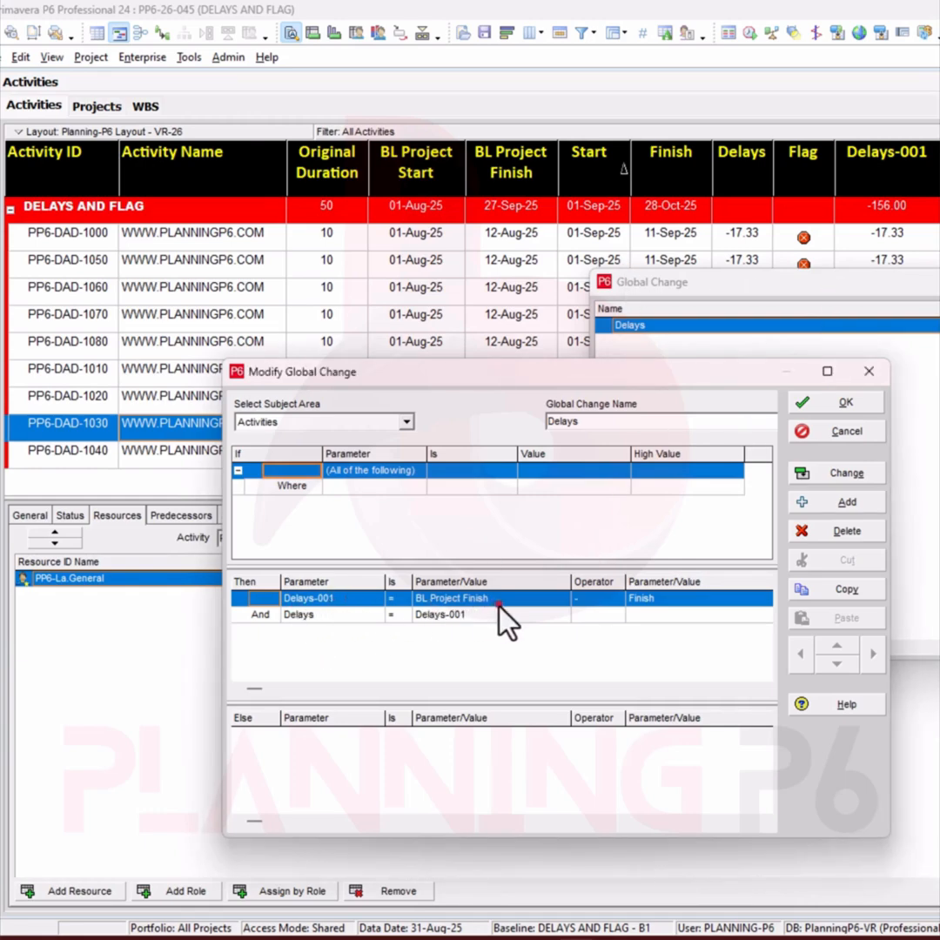
{"action": "mouse_move", "coordinate": [292, 626]}
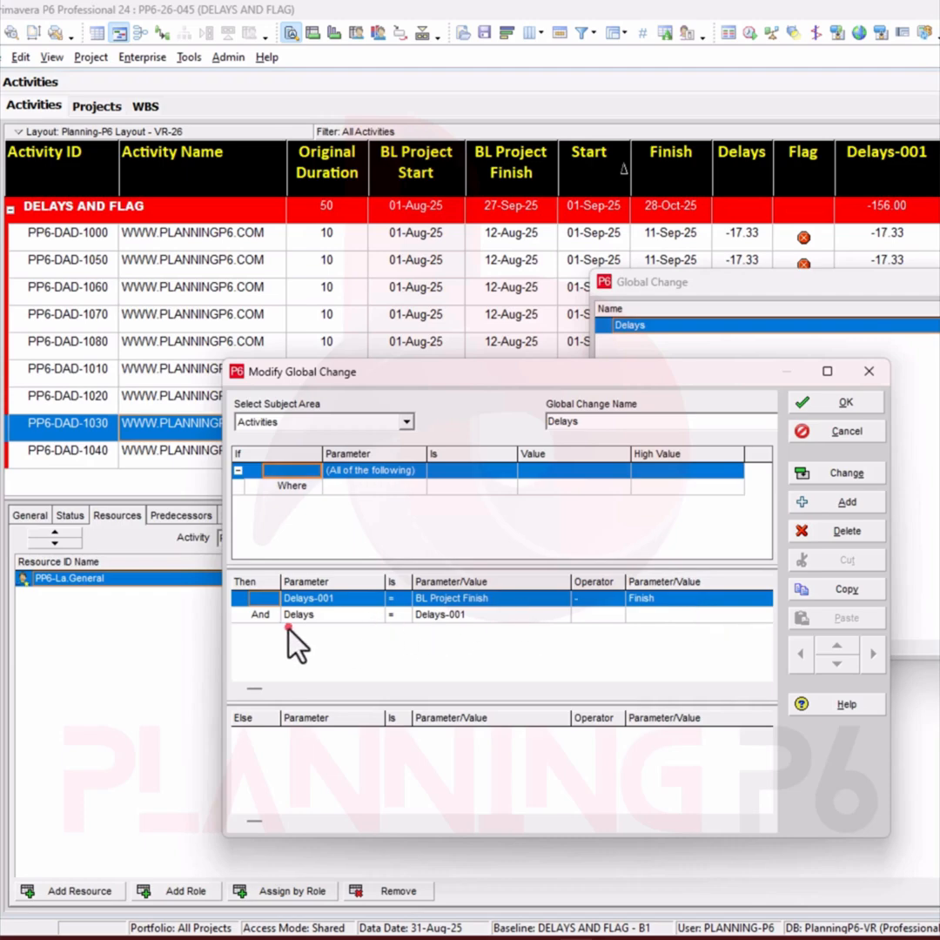
{"action": "mouse_move", "coordinate": [256, 622]}
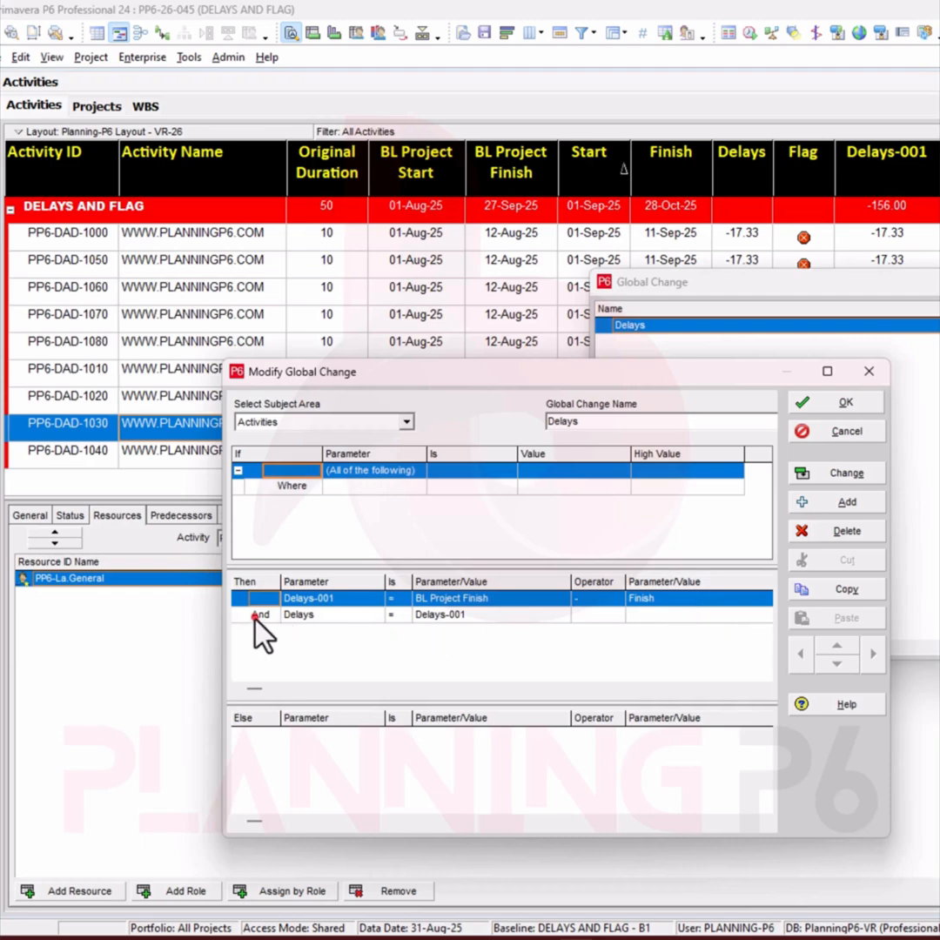
{"action": "mouse_move", "coordinate": [496, 649]}
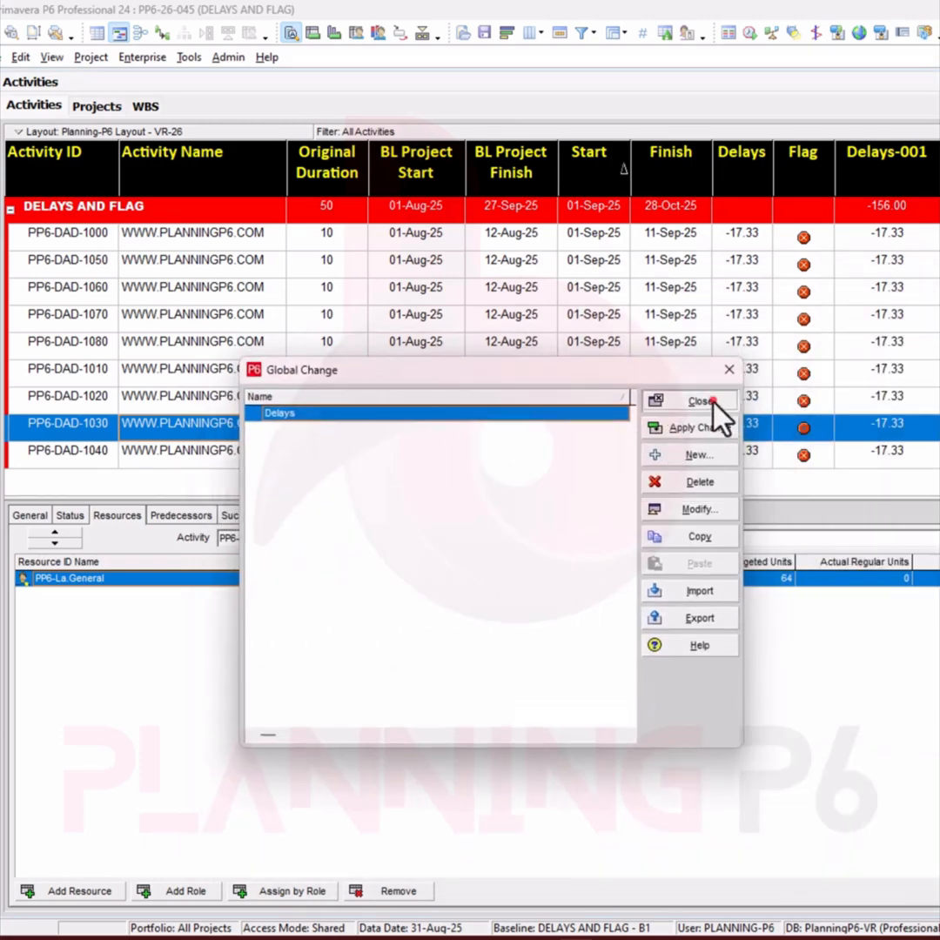
{"action": "left_click", "coordinate": [699, 400]}
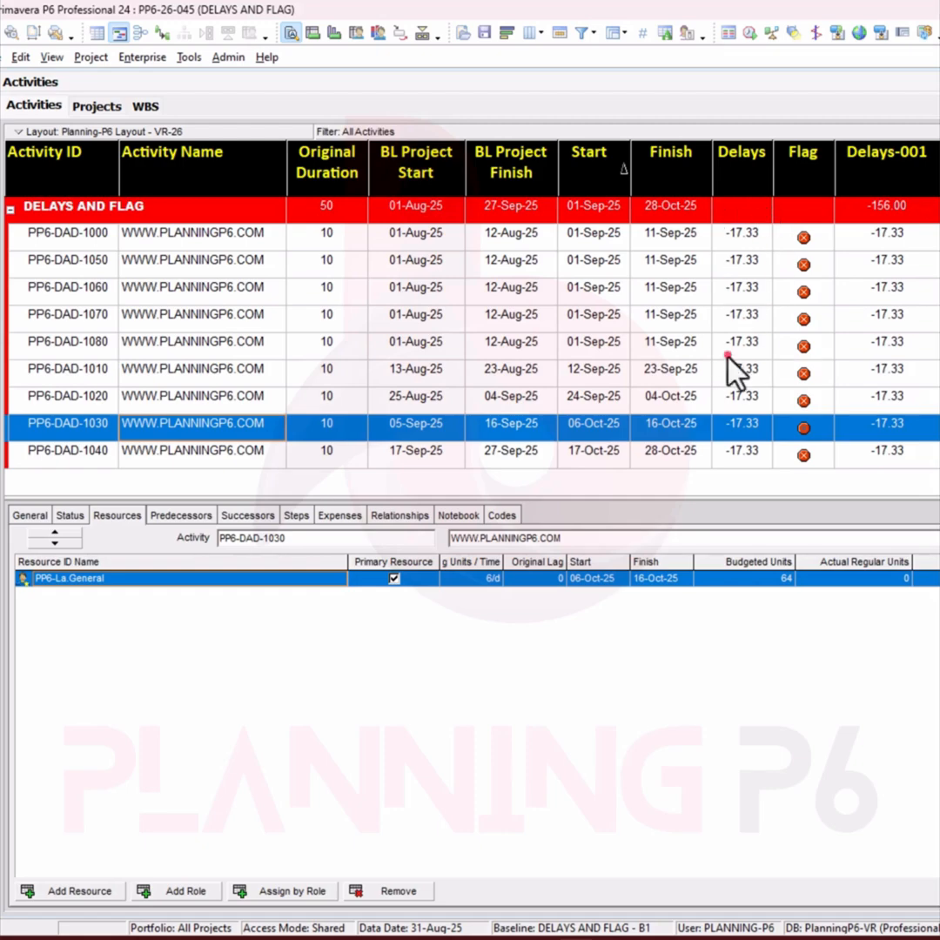
{"action": "mouse_move", "coordinate": [896, 301]}
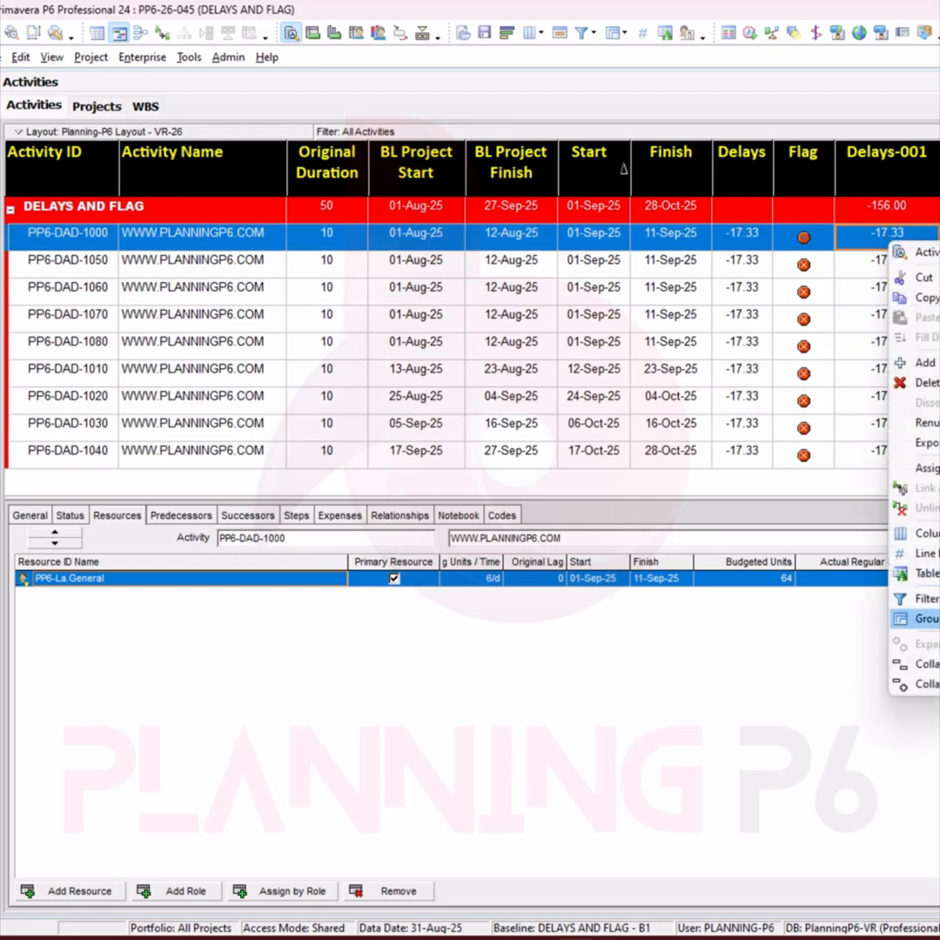
Remove Delays-001 from the displayed columns, leaving Delays and Flag last
{"action": "left_click", "coordinate": [924, 533]}
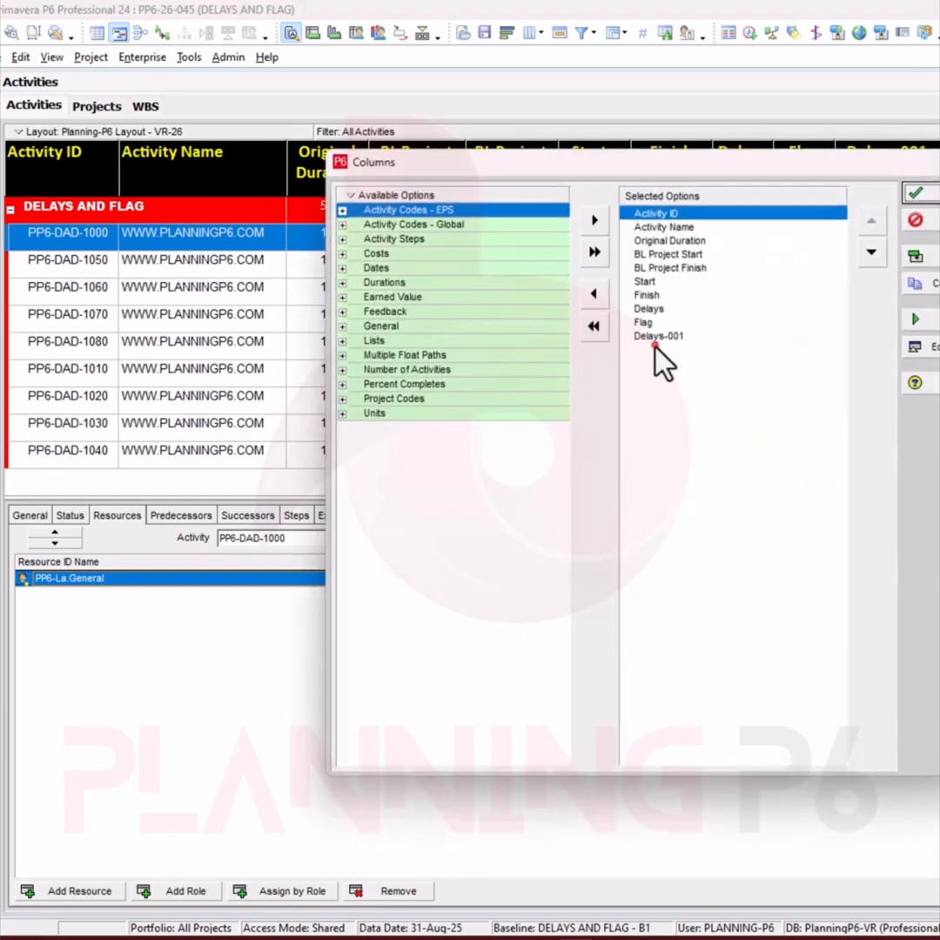
{"action": "left_click", "coordinate": [595, 293]}
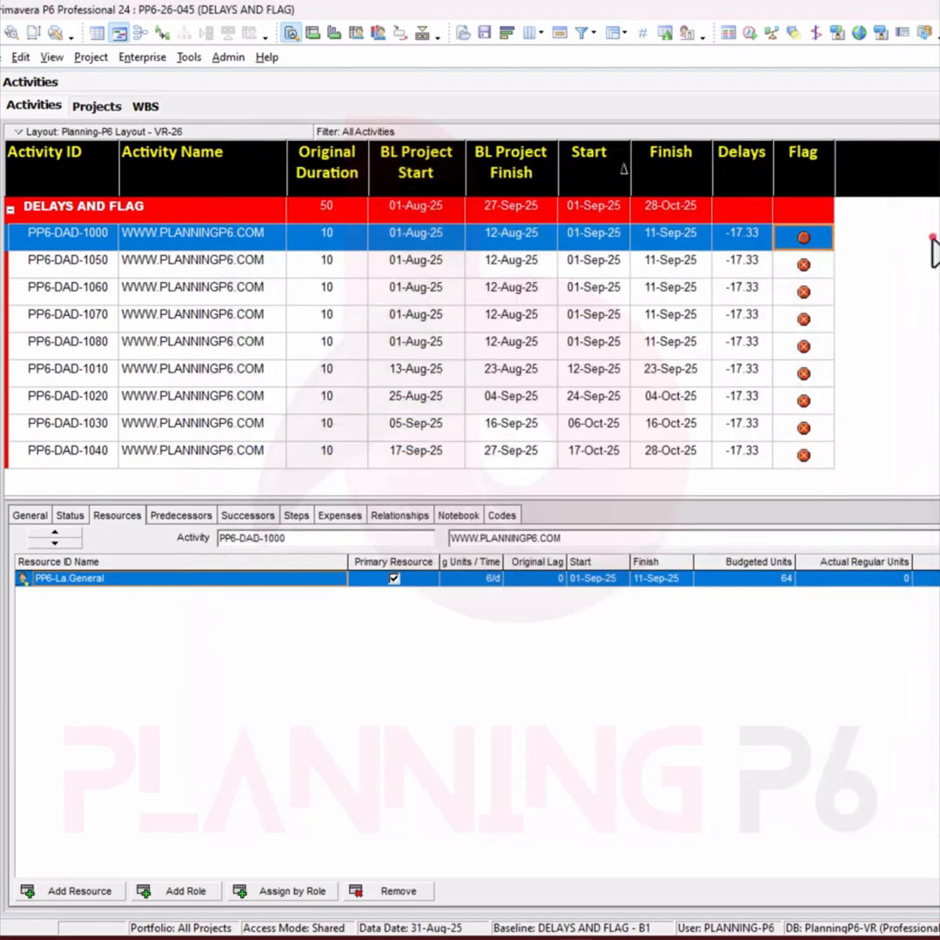
{"action": "mouse_move", "coordinate": [805, 257]}
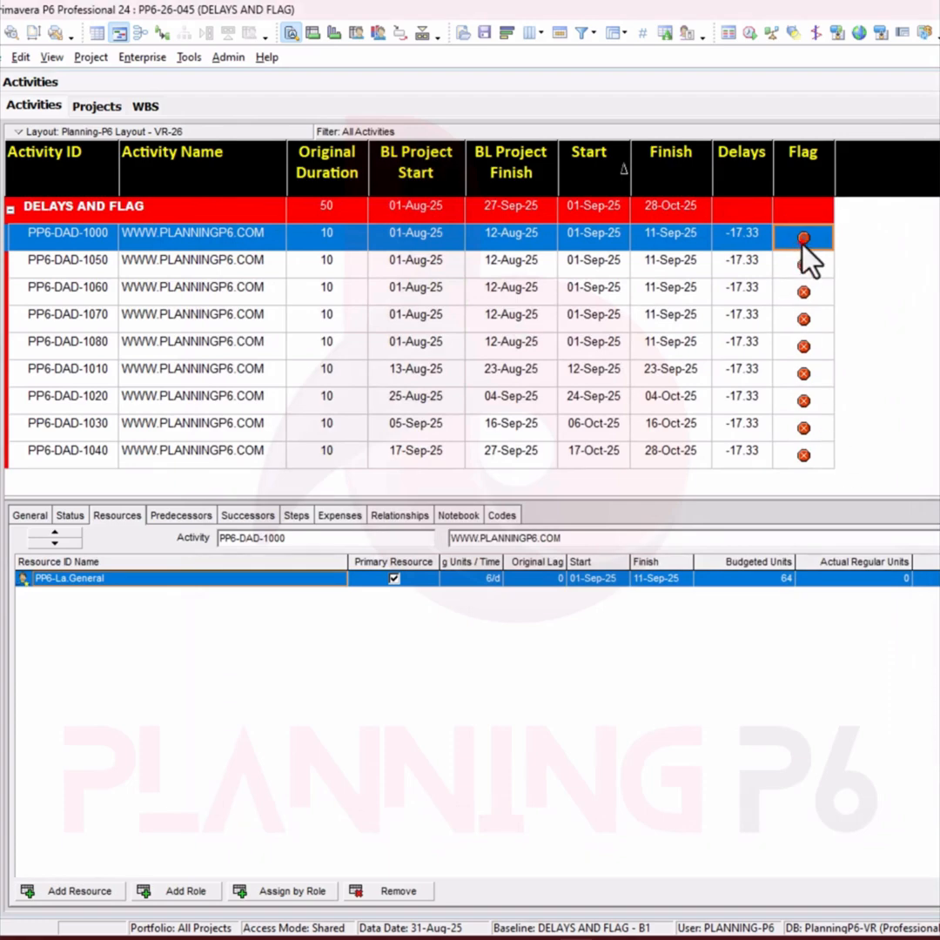
Give PP6-DAD-1000 a red flag and copy it across all nine activities
{"action": "left_click", "coordinate": [801, 236]}
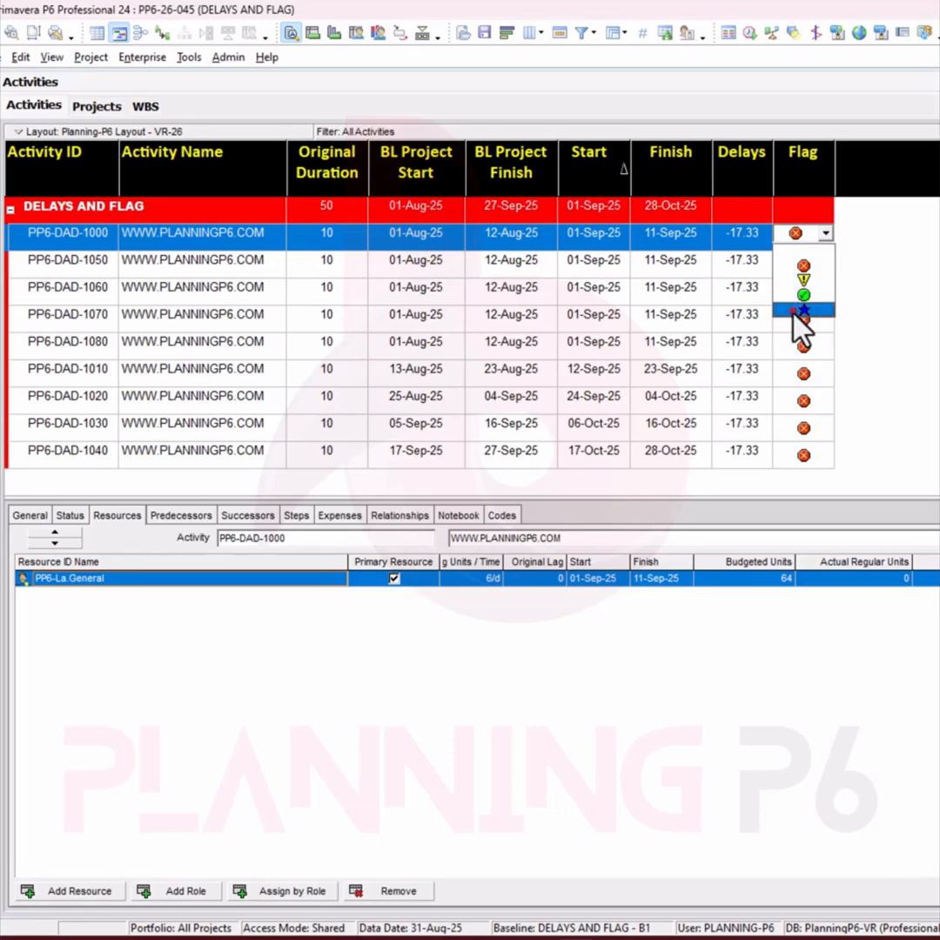
{"action": "left_click", "coordinate": [803, 309]}
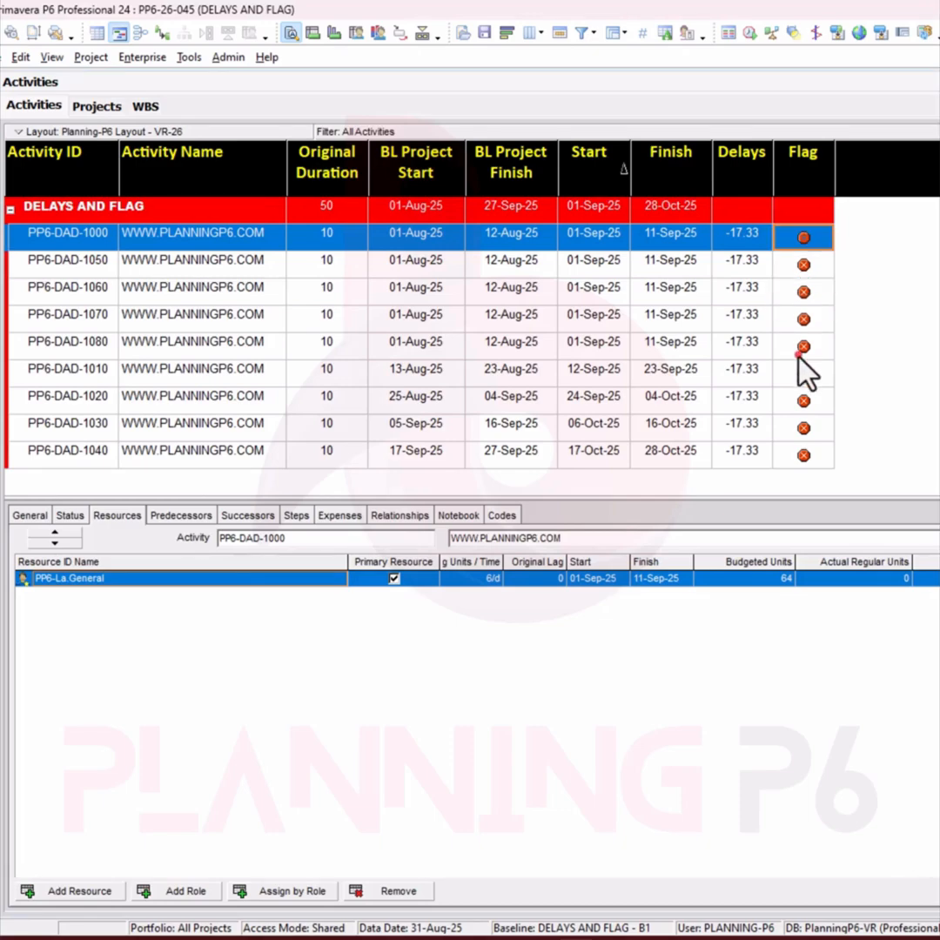
{"action": "mouse_move", "coordinate": [814, 474]}
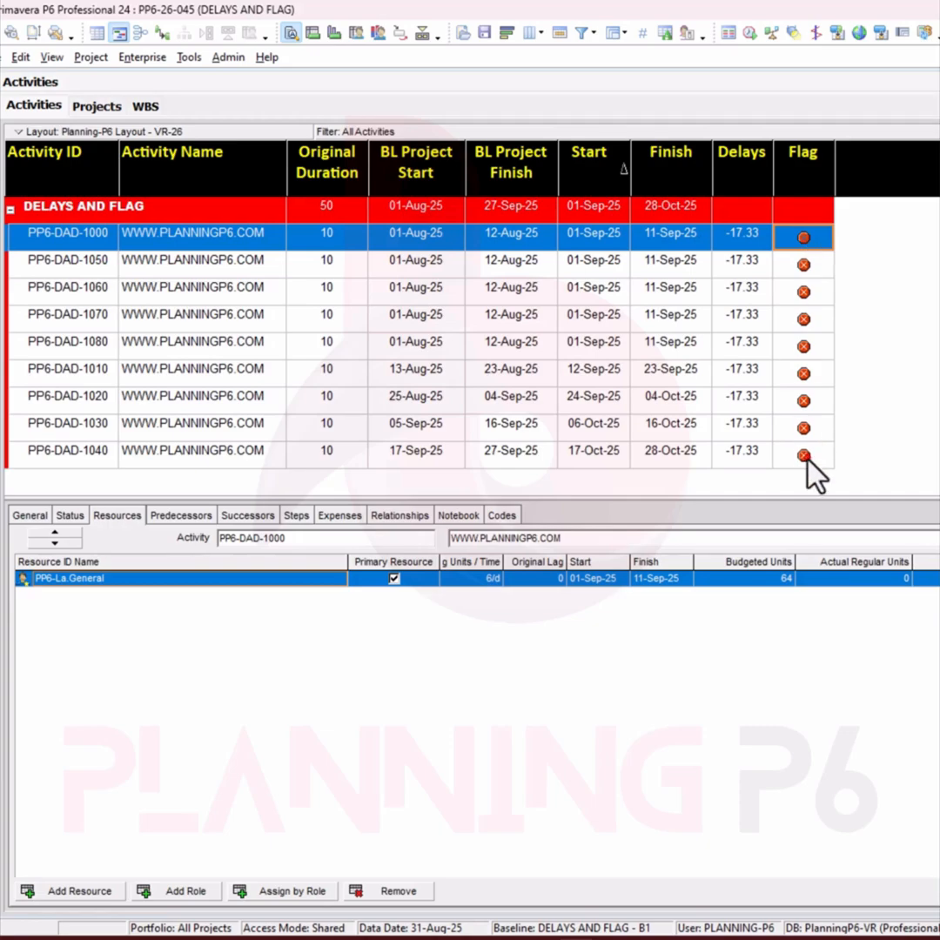
{"action": "right_click", "coordinate": [802, 450]}
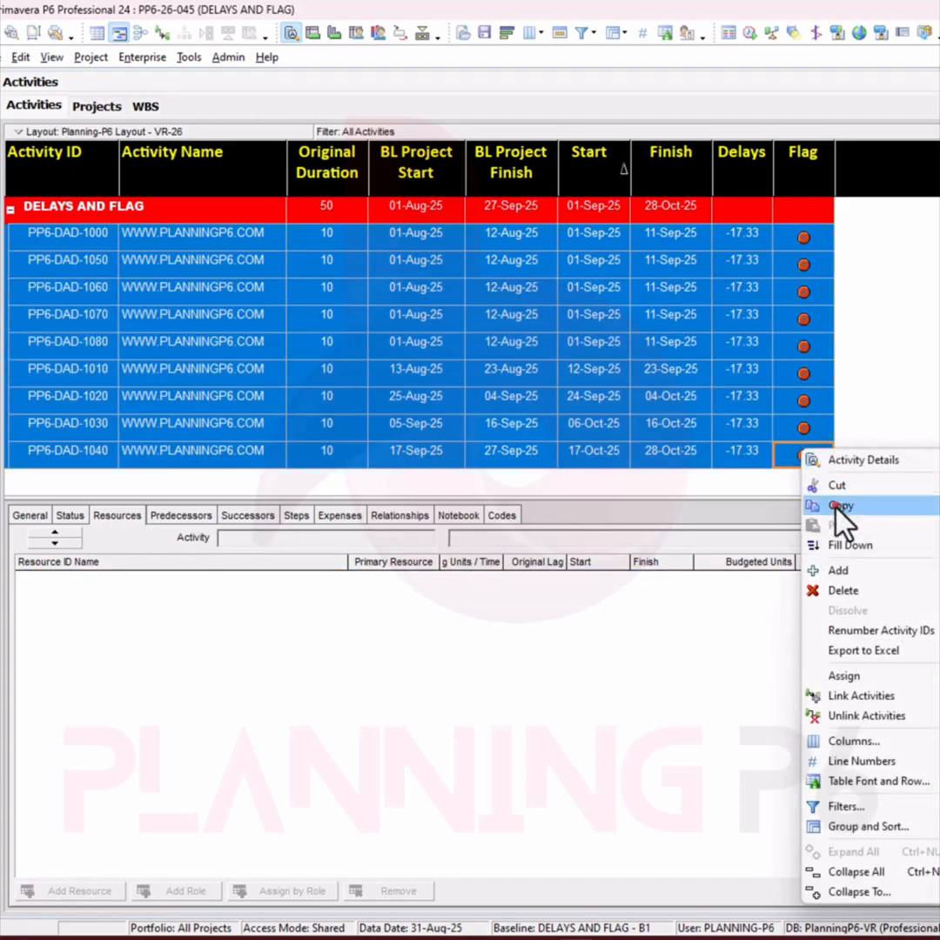